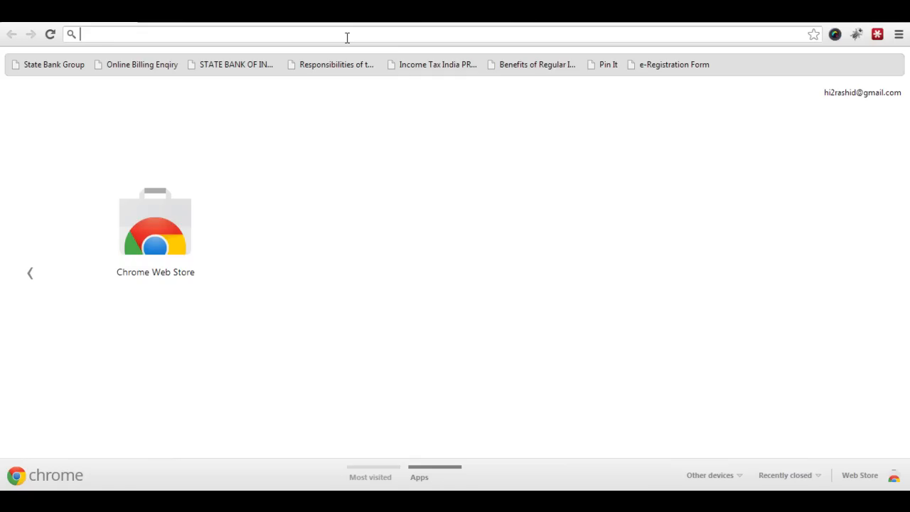
Step: Search Google for 'free indian dating' and look down the results listing dating sites
{"action": "type", "text": "free indian d"}
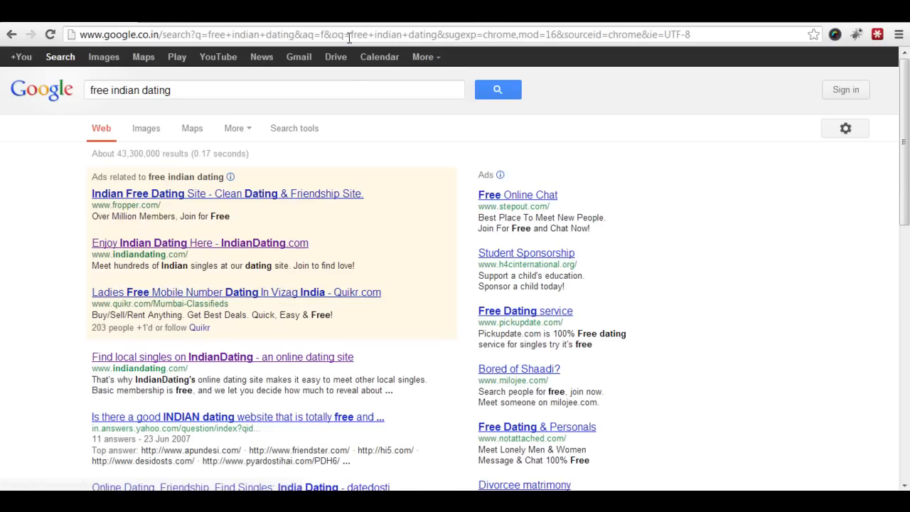
{"action": "scroll", "scroll_direction": "down", "scroll_amount": 3}
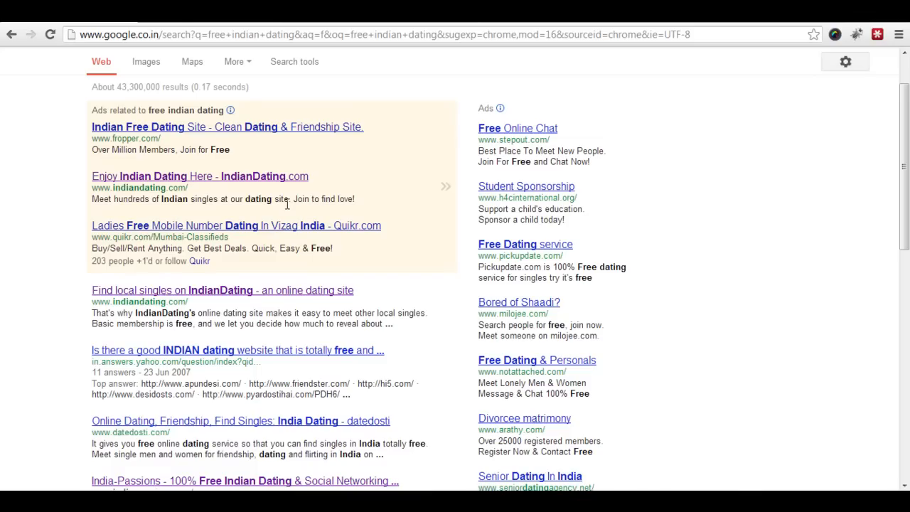
{"action": "scroll", "scroll_direction": "down", "scroll_amount": 3}
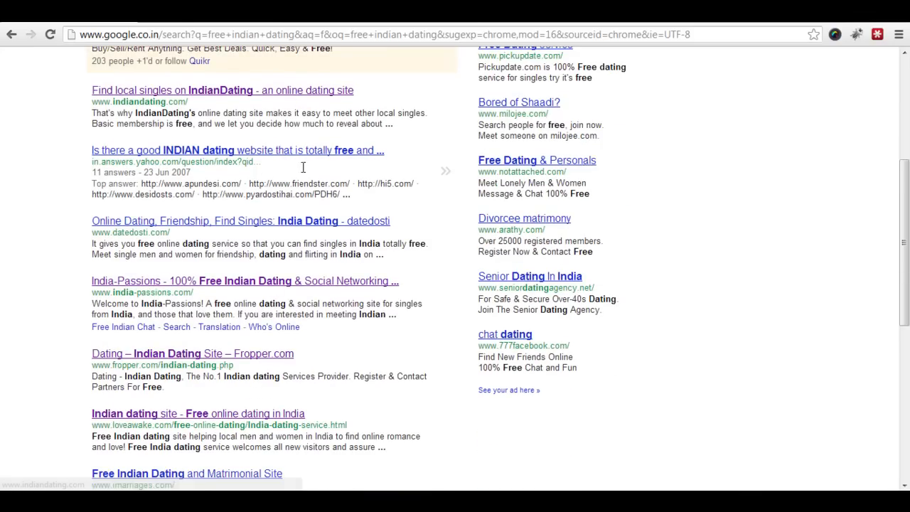
Step: Go to the Fropper.com result and browse its singles located in Chennai
{"action": "left_click", "coordinate": [192, 353]}
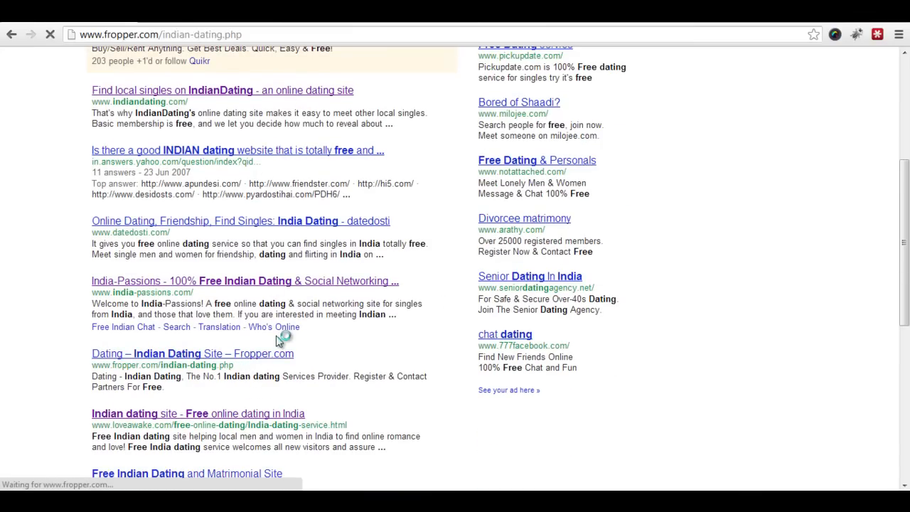
{"action": "left_click", "coordinate": [192, 352]}
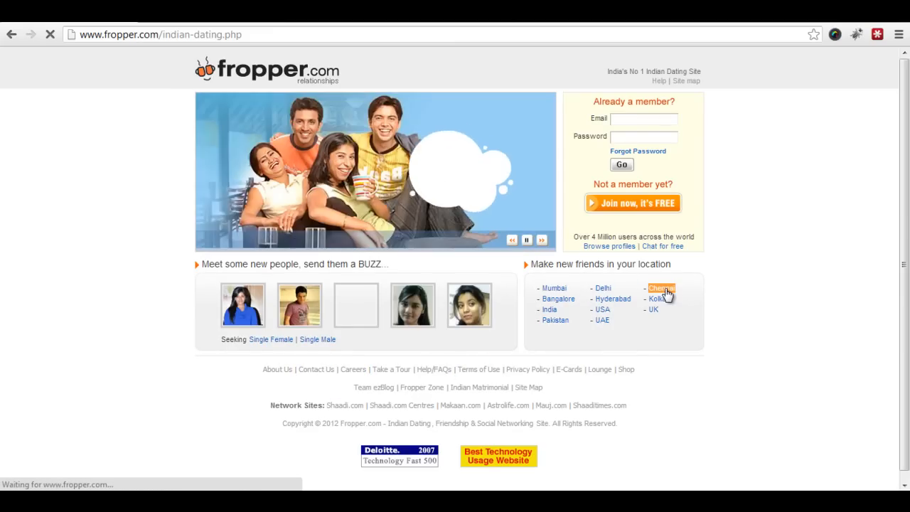
{"action": "left_click", "coordinate": [661, 288]}
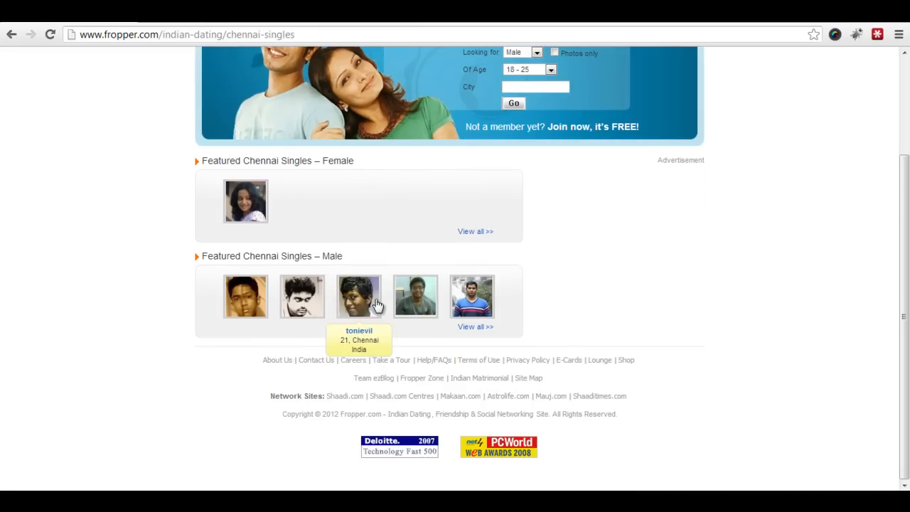
Step: View all featured female singles in Chennai and open one woman's full profile, reaching the login page
{"action": "left_click", "coordinate": [474, 230]}
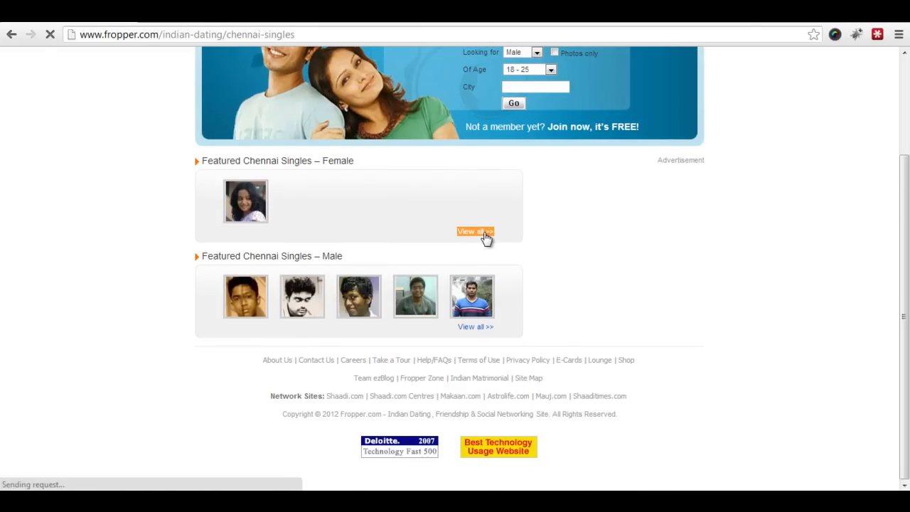
{"action": "left_click", "coordinate": [476, 231]}
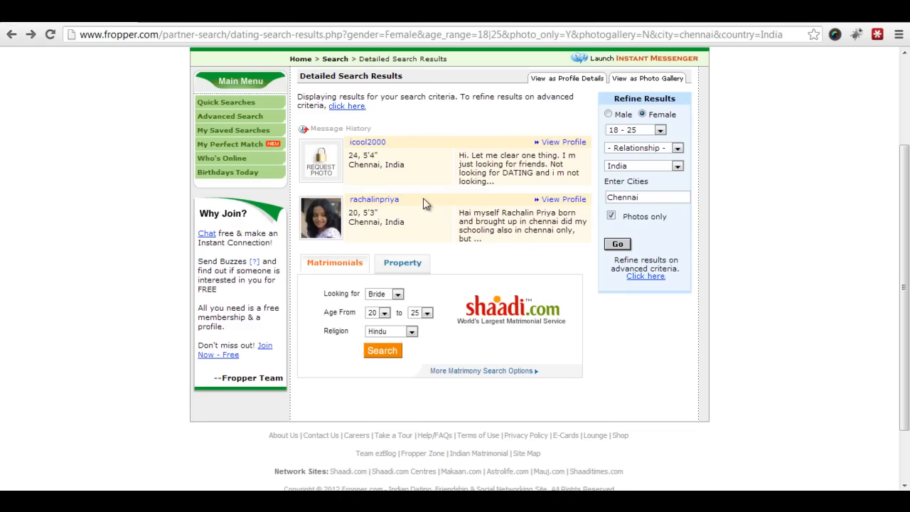
{"action": "left_click", "coordinate": [564, 200]}
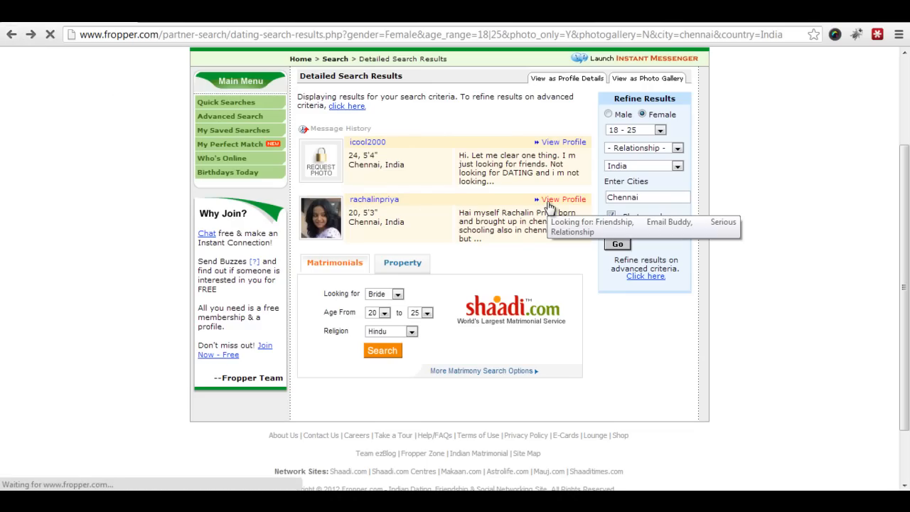
{"action": "left_click", "coordinate": [563, 199]}
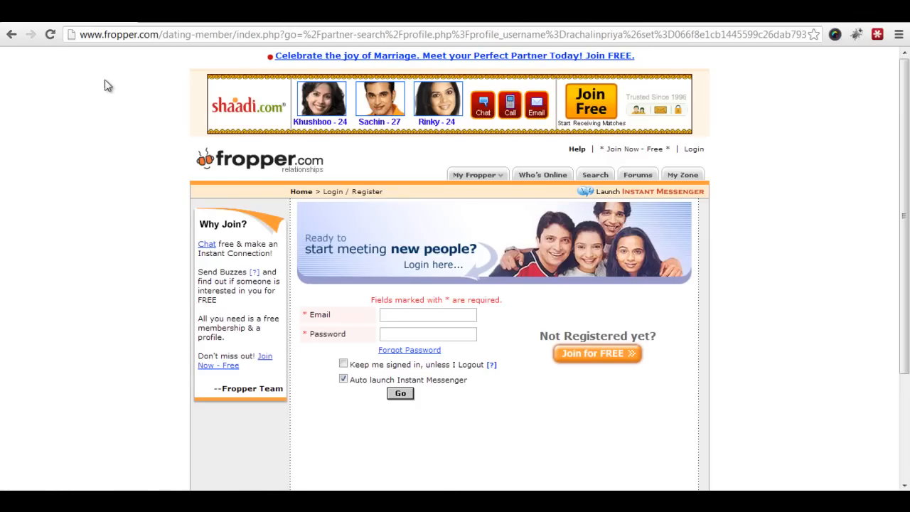
Step: Load google.com in a new browser tab
{"action": "right_click", "coordinate": [322, 216]}
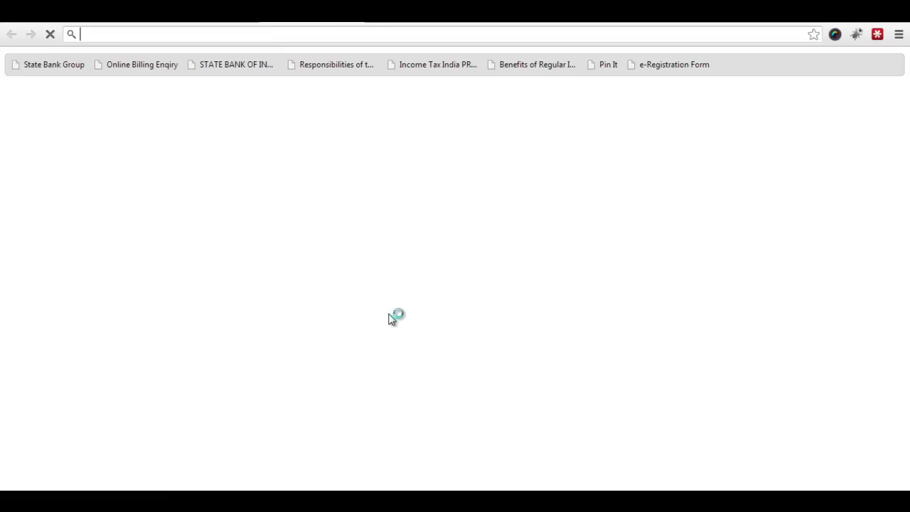
{"action": "type", "text": "google.com"}
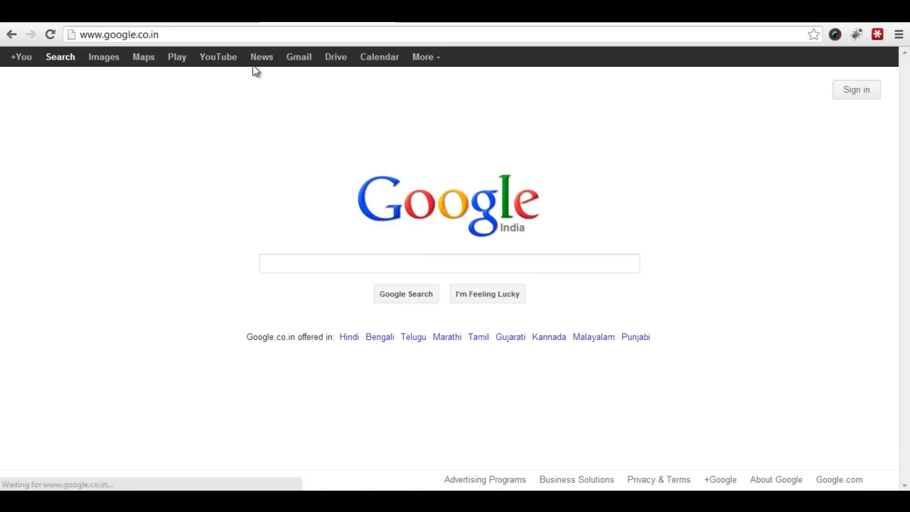
{"action": "left_click", "coordinate": [102, 57]}
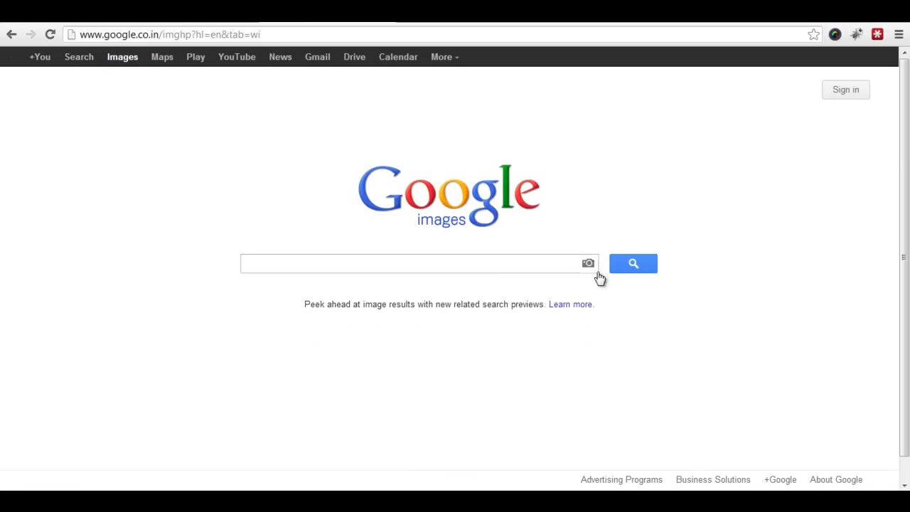
{"action": "left_click", "coordinate": [588, 263]}
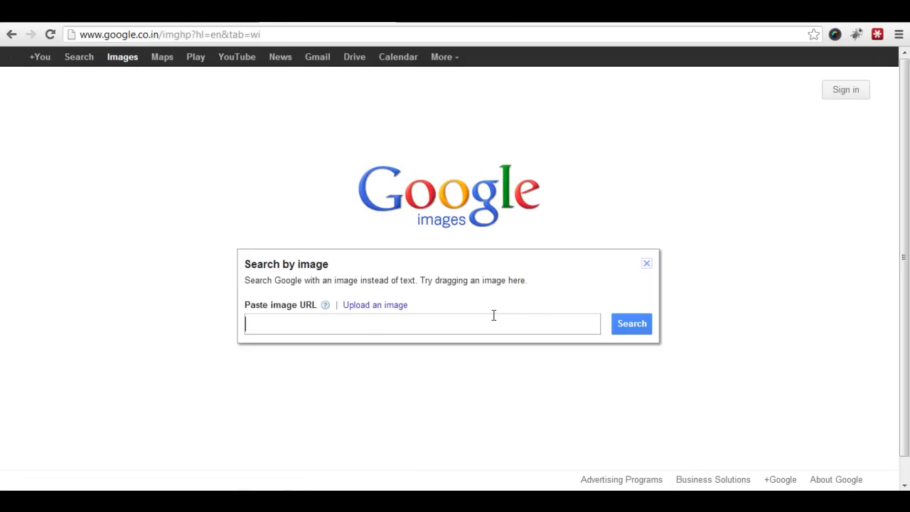
{"action": "type", "text": "http://img.fropper.com/photo-s/r/rachalinpriya-krVzkT.jpg"}
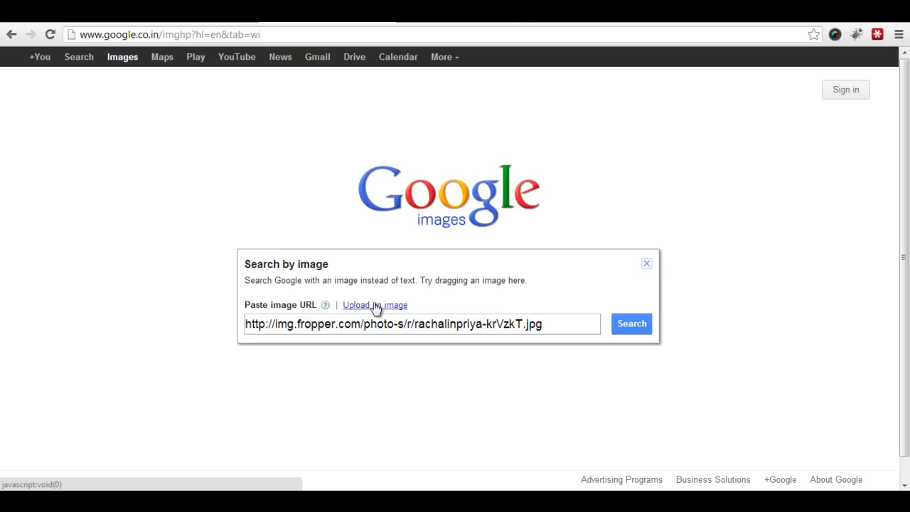
{"action": "left_click", "coordinate": [375, 304]}
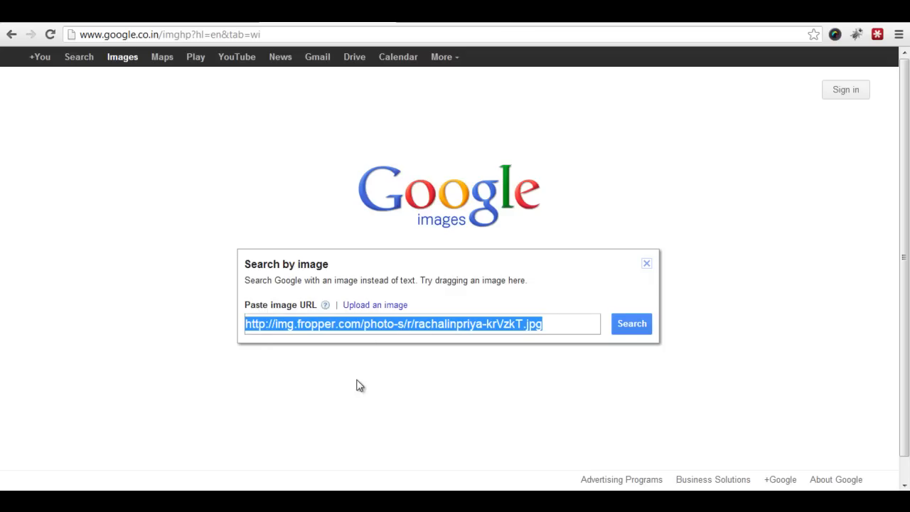
{"action": "left_click", "coordinate": [632, 324]}
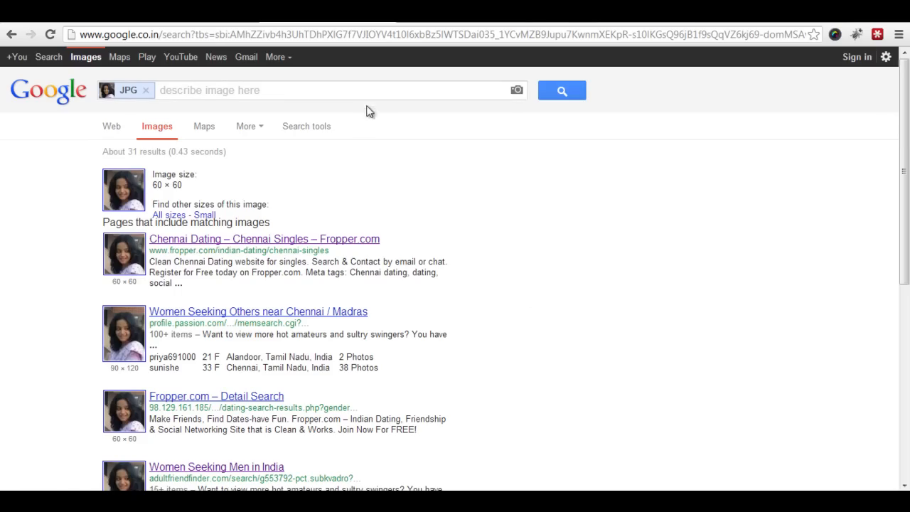
Step: Look through the pages with matching images and open adultfriendfinder.com's 'Women Seeking Men in India' result
{"action": "scroll", "scroll_direction": "down", "scroll_amount": 3}
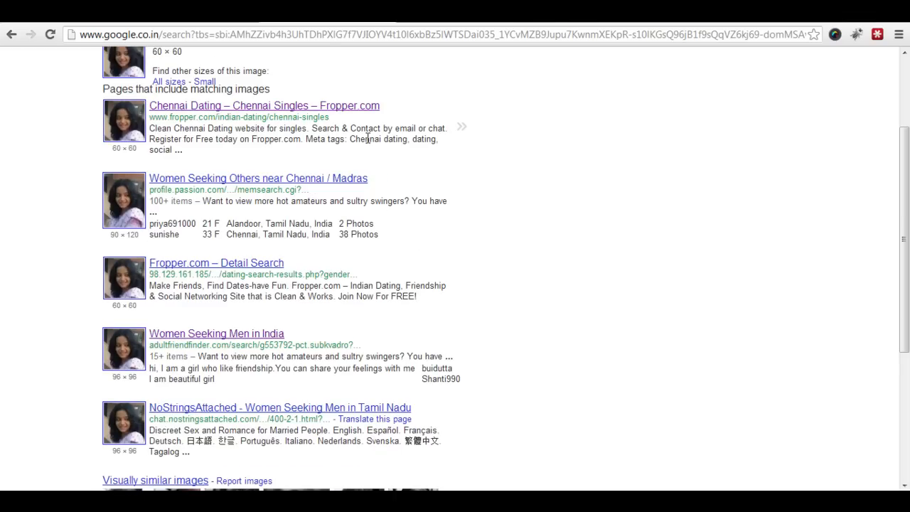
{"action": "scroll", "scroll_direction": "up", "scroll_amount": 3}
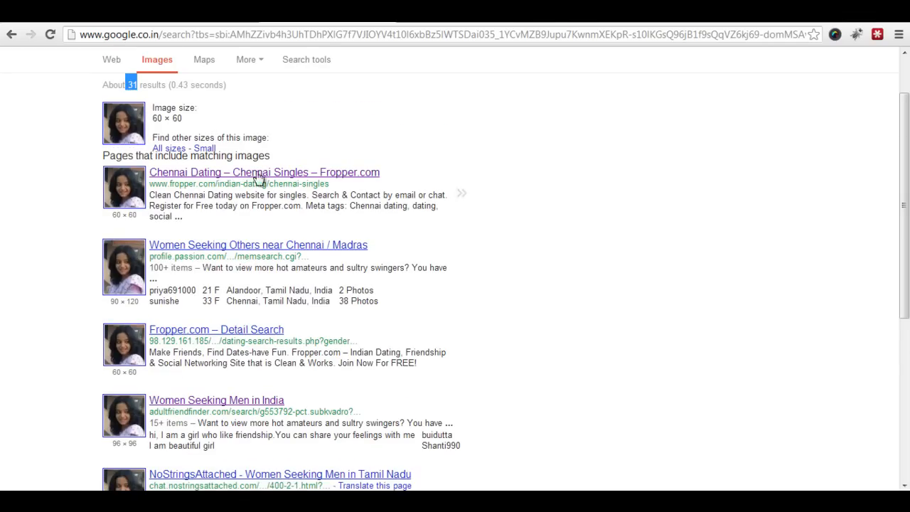
{"action": "scroll", "scroll_direction": "down", "scroll_amount": 3}
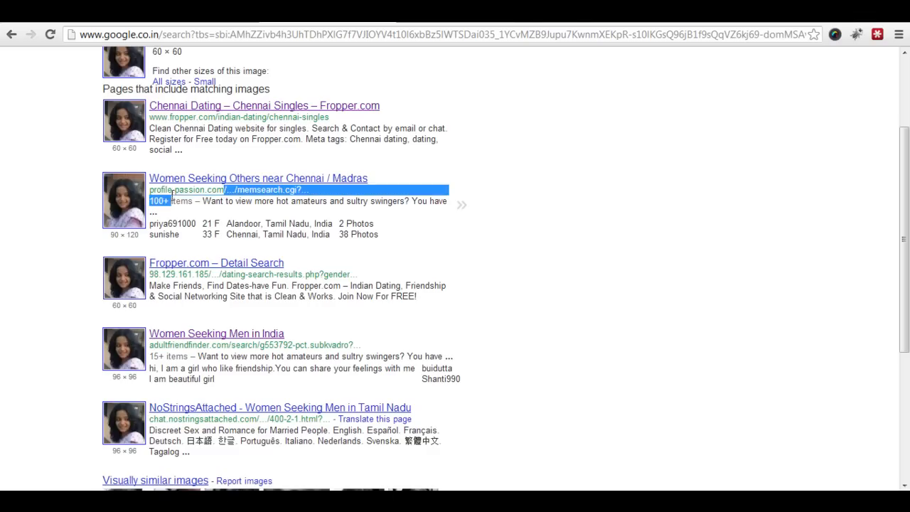
{"action": "scroll", "scroll_direction": "down", "scroll_amount": 3}
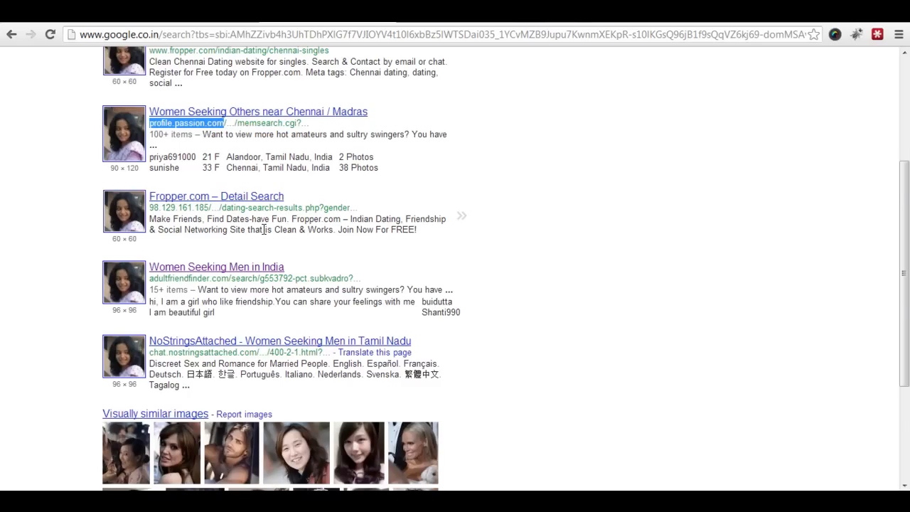
{"action": "scroll", "scroll_direction": "down", "scroll_amount": 3}
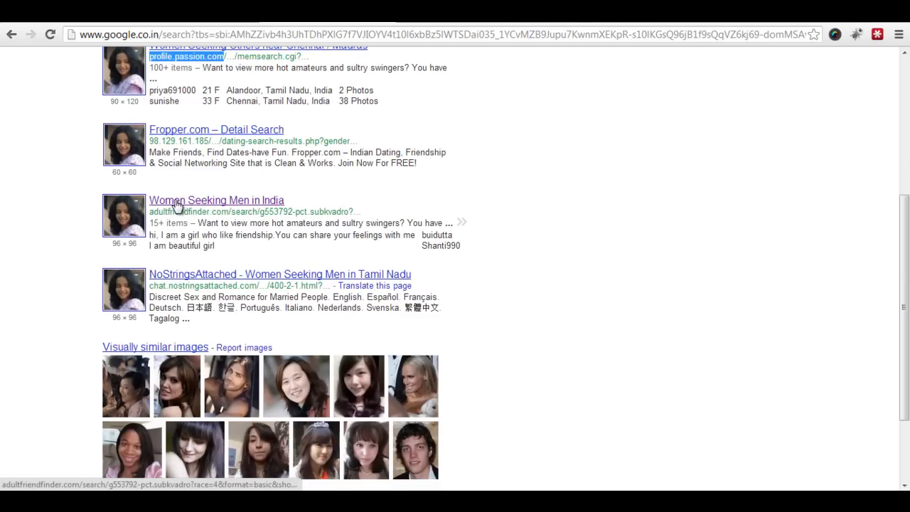
{"action": "left_click", "coordinate": [216, 200]}
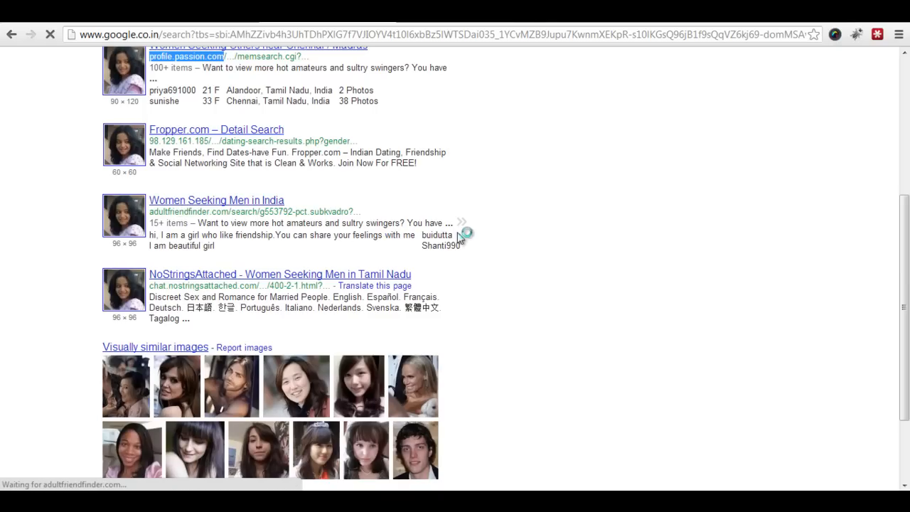
Step: Look through AdultFriendFinder's India search listings for the profile with the same photo
{"action": "left_click", "coordinate": [216, 199]}
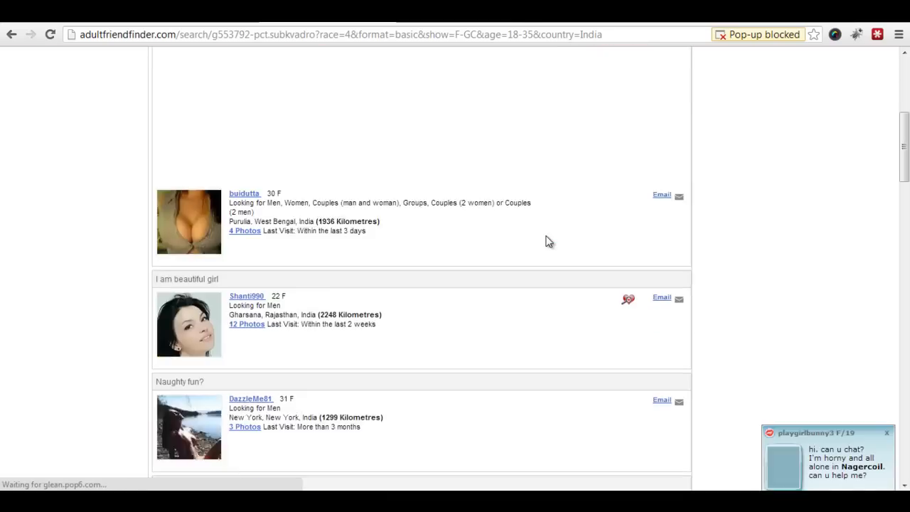
{"action": "scroll", "scroll_direction": "down", "scroll_amount": 3}
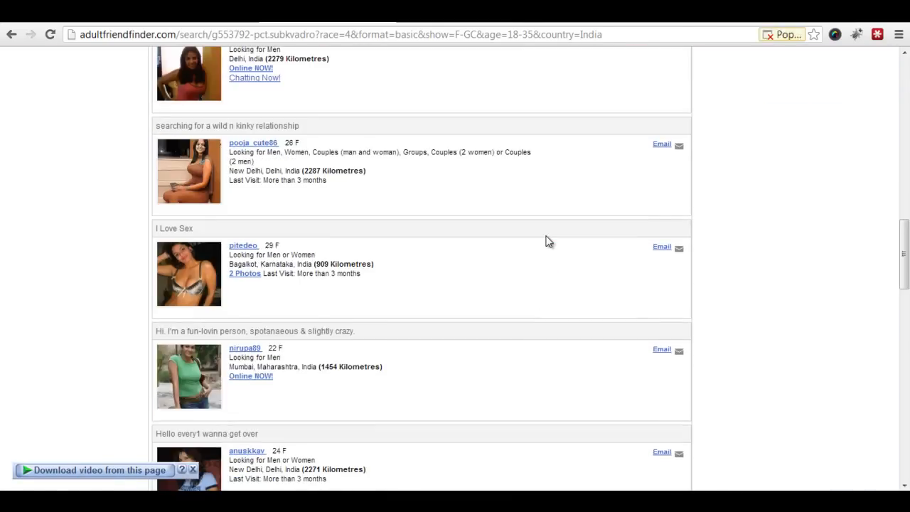
{"action": "scroll", "scroll_direction": "down", "scroll_amount": 3}
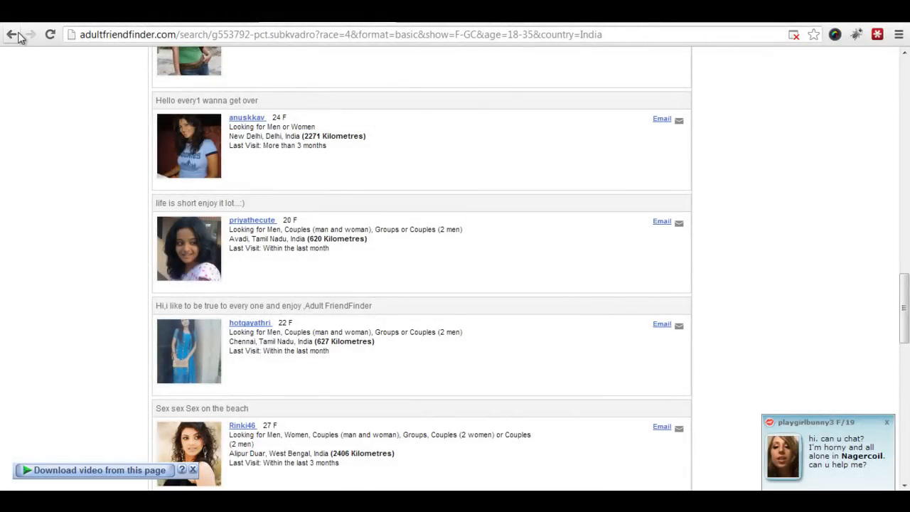
{"action": "mouse_move", "coordinate": [11, 34]}
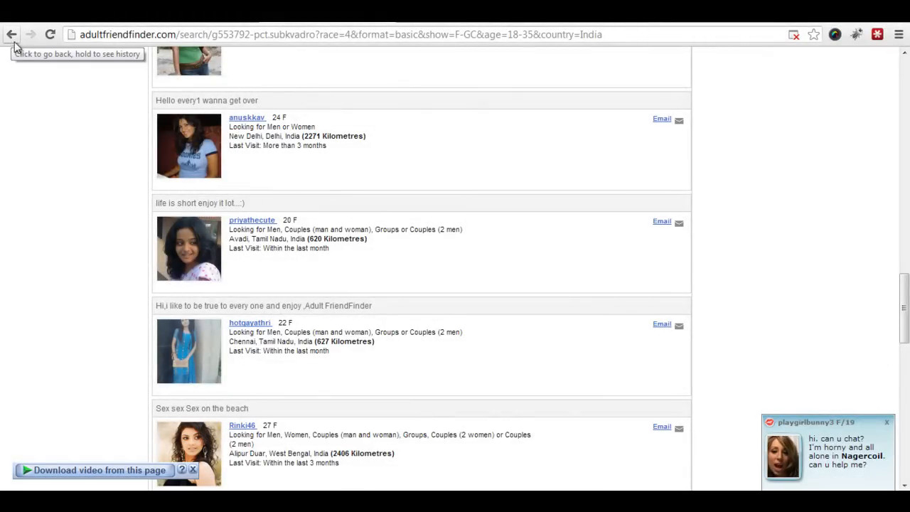
{"action": "mouse_move", "coordinate": [464, 227]}
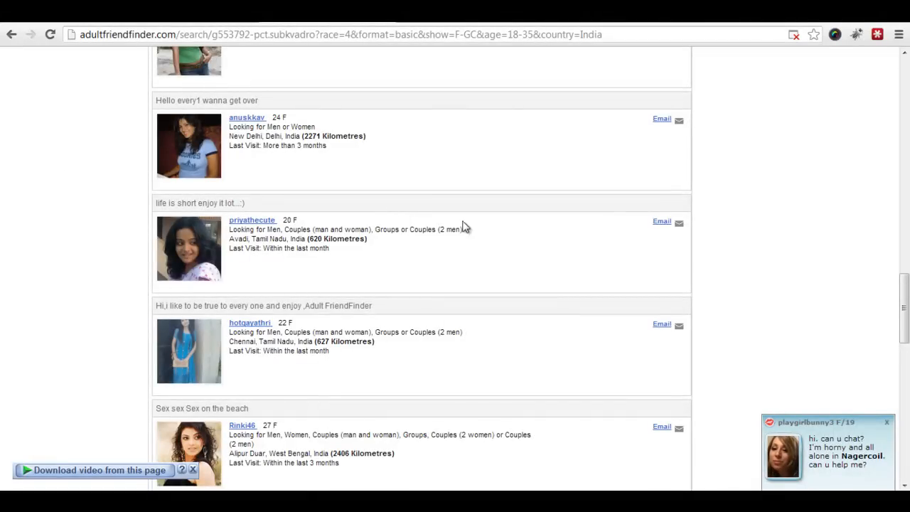
{"action": "mouse_move", "coordinate": [400, 271]}
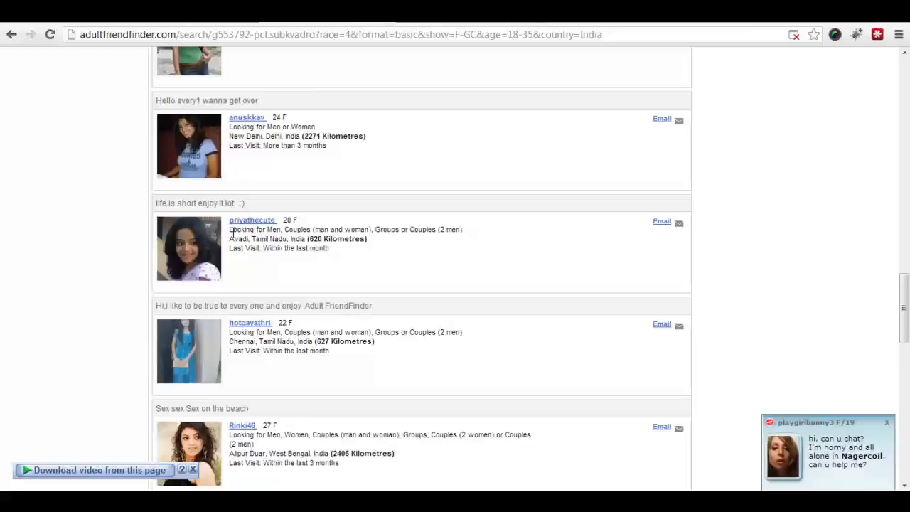
Step: Highlight the Tamil Nadu profile's 'Looking for Men, Couples (man and woman)' details
{"action": "double_click", "coordinate": [267, 229]}
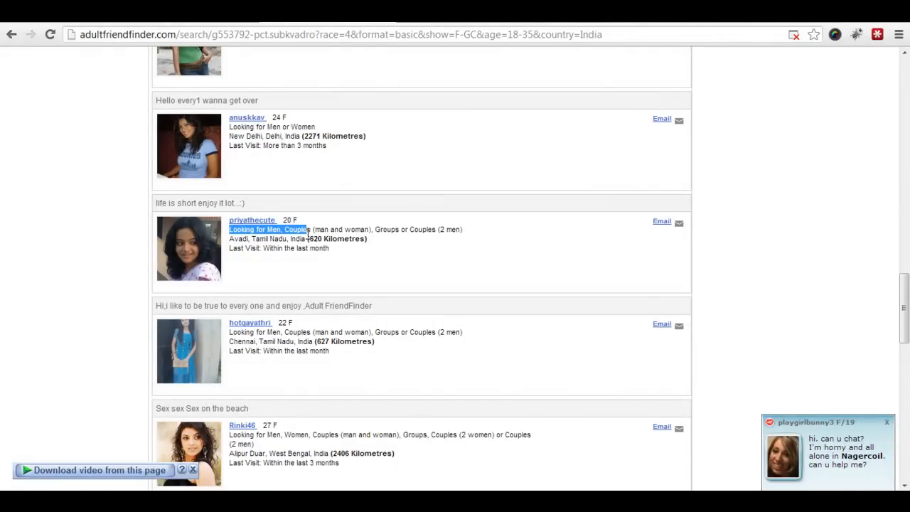
{"action": "left_click_drag", "start_coordinate": [306, 229], "coordinate": [375, 229]}
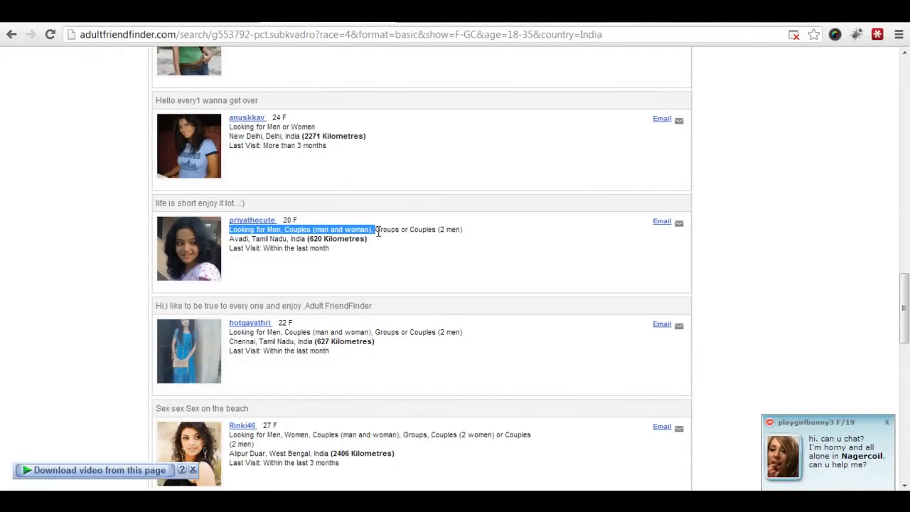
{"action": "left_click", "coordinate": [339, 253]}
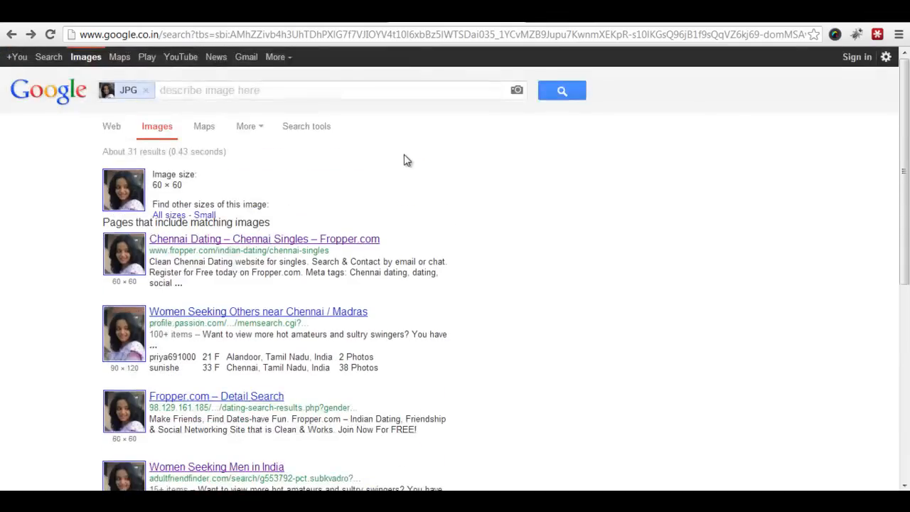
Step: Search the photo together with 'facebook', look through the ~130 results, and begin entering facebook in the address bar
{"action": "type", "text": "face"}
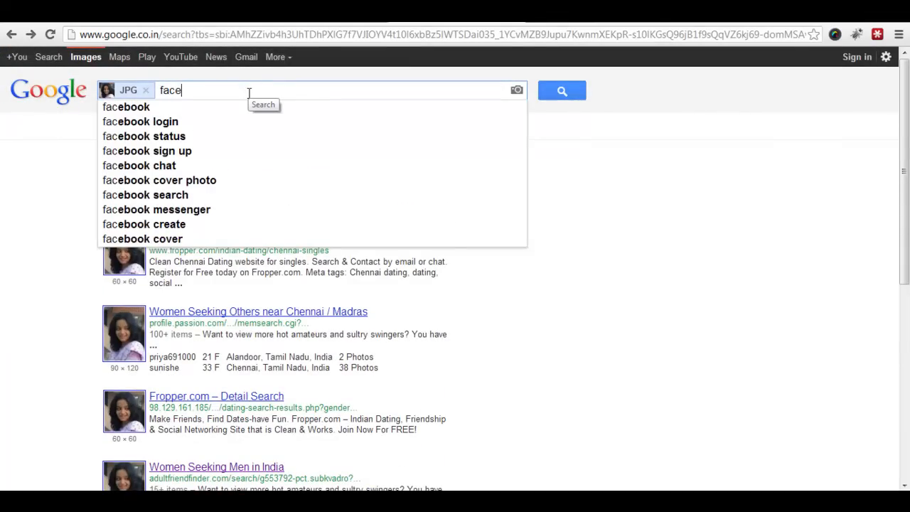
{"action": "left_click", "coordinate": [125, 106]}
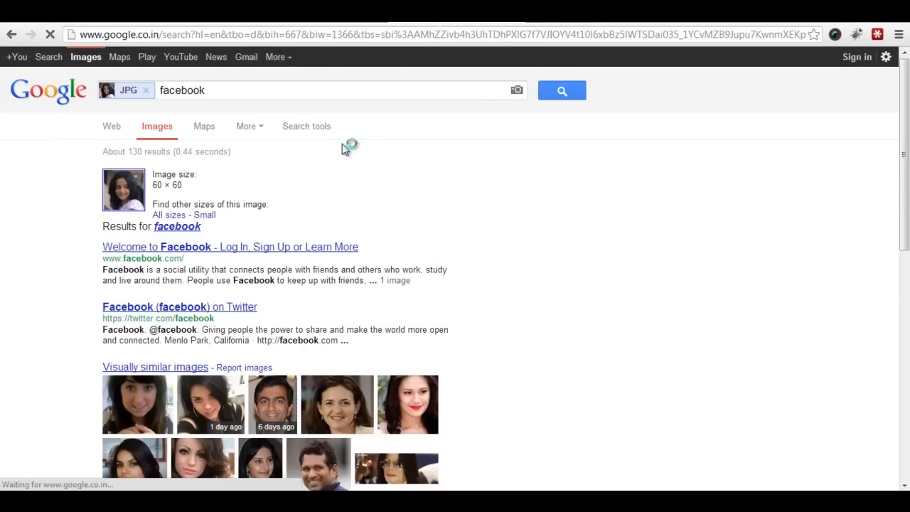
{"action": "scroll", "scroll_direction": "down", "scroll_amount": 3}
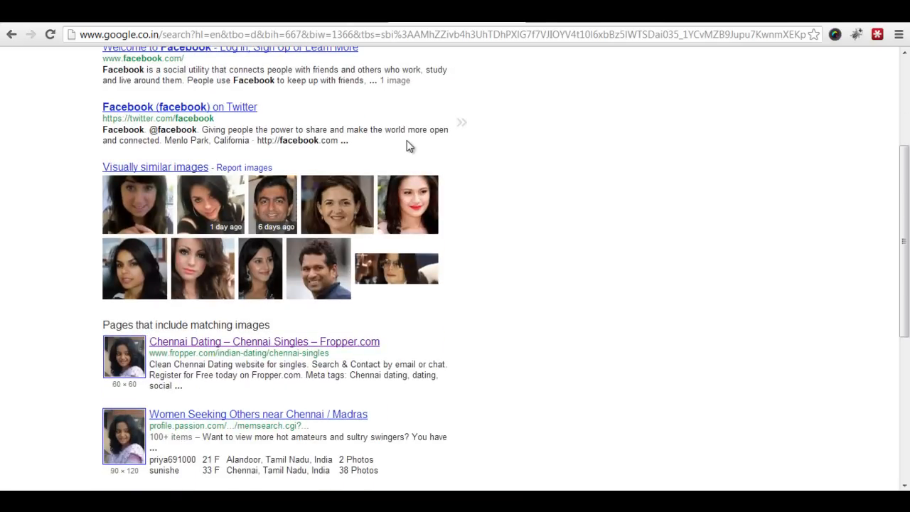
{"action": "scroll", "scroll_direction": "down", "scroll_amount": 3}
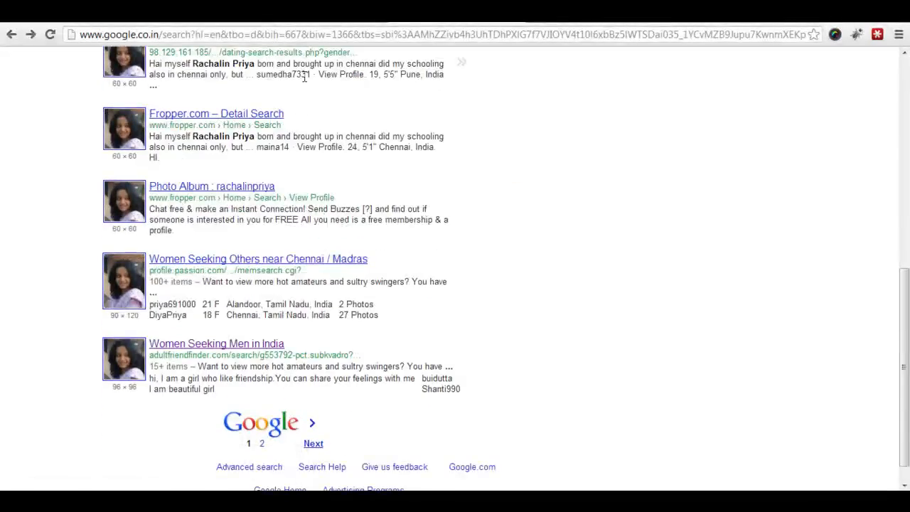
{"action": "type", "text": "facebook"}
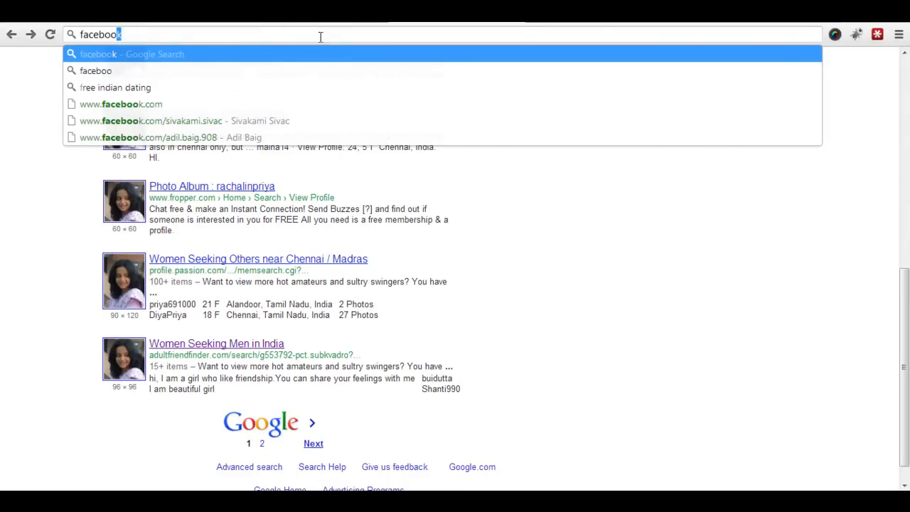
{"action": "type", "text": "k.com/rachalin.priya"}
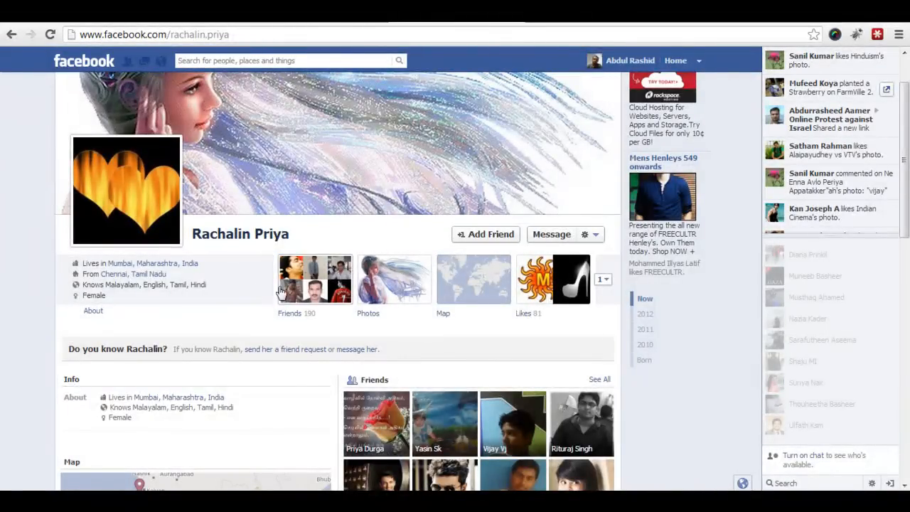
{"action": "scroll", "scroll_direction": "down", "scroll_amount": 3}
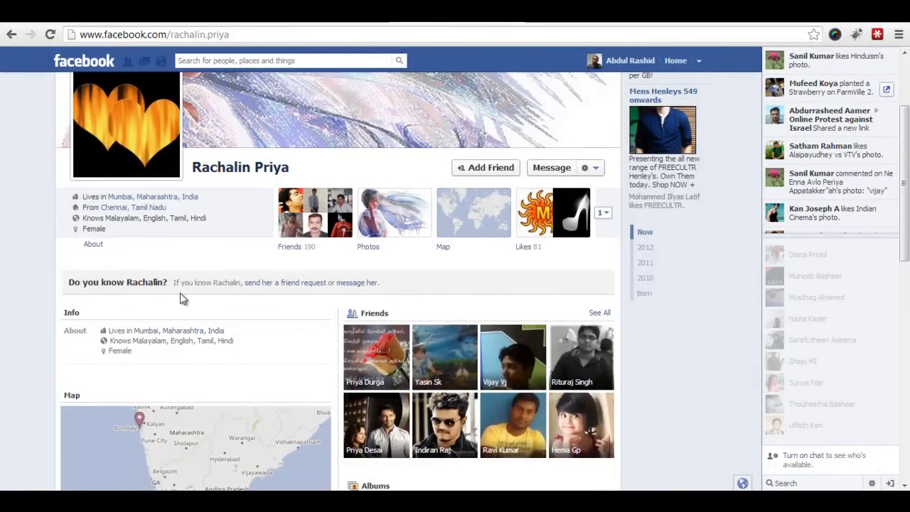